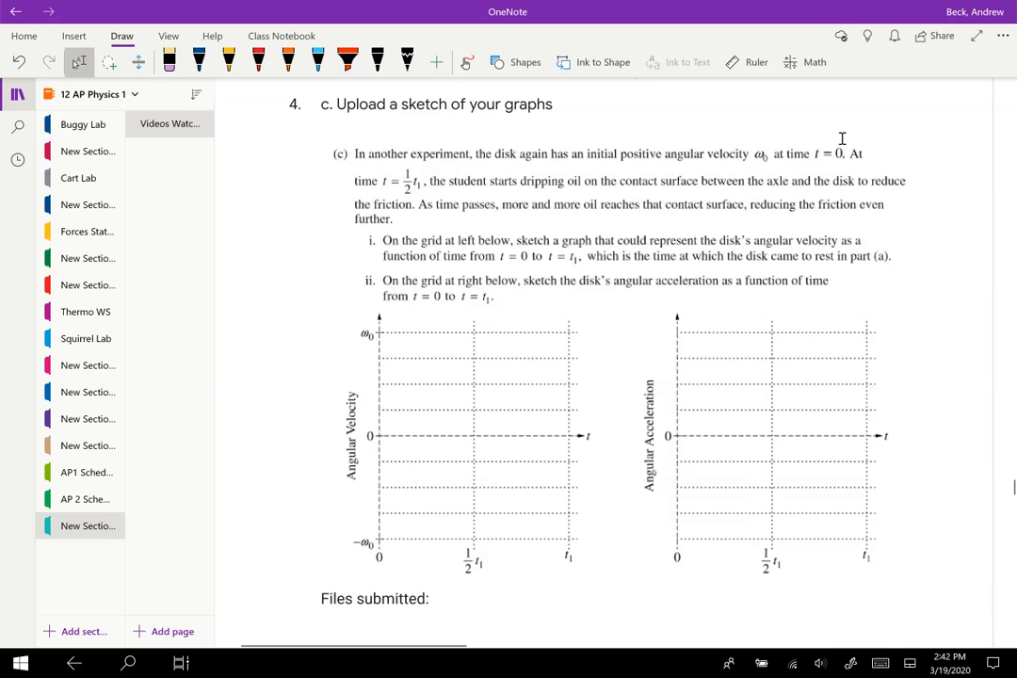
mouse_move(414, 189)
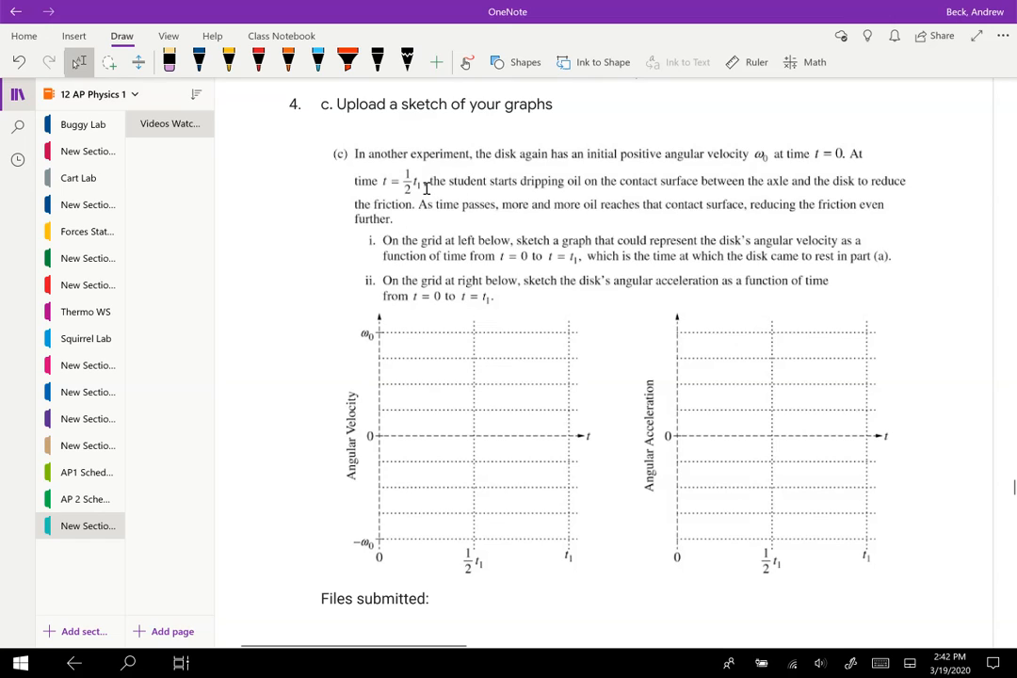
mouse_move(591, 180)
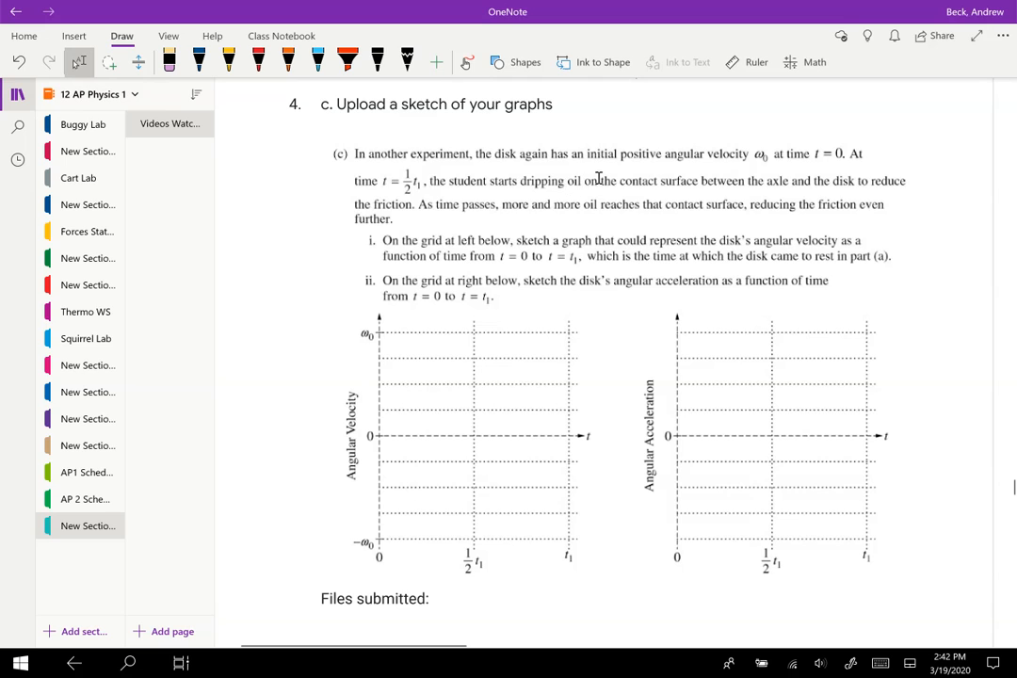
mouse_move(870, 186)
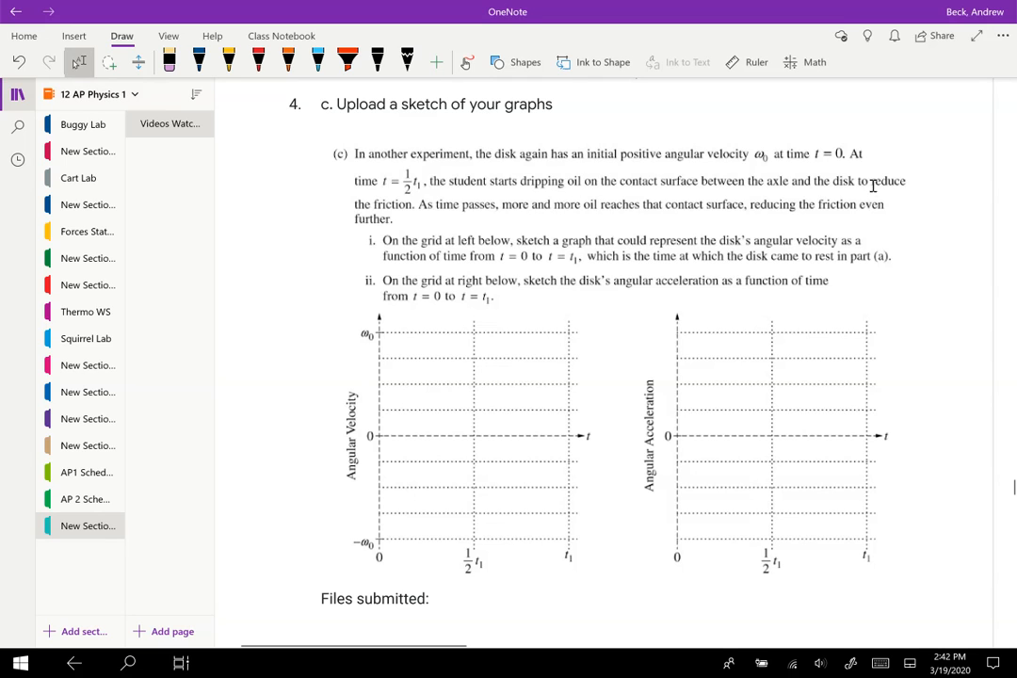
Step: Ink τ = rF with an α note and direction arrows using the Draw pen
scroll(down, 3)
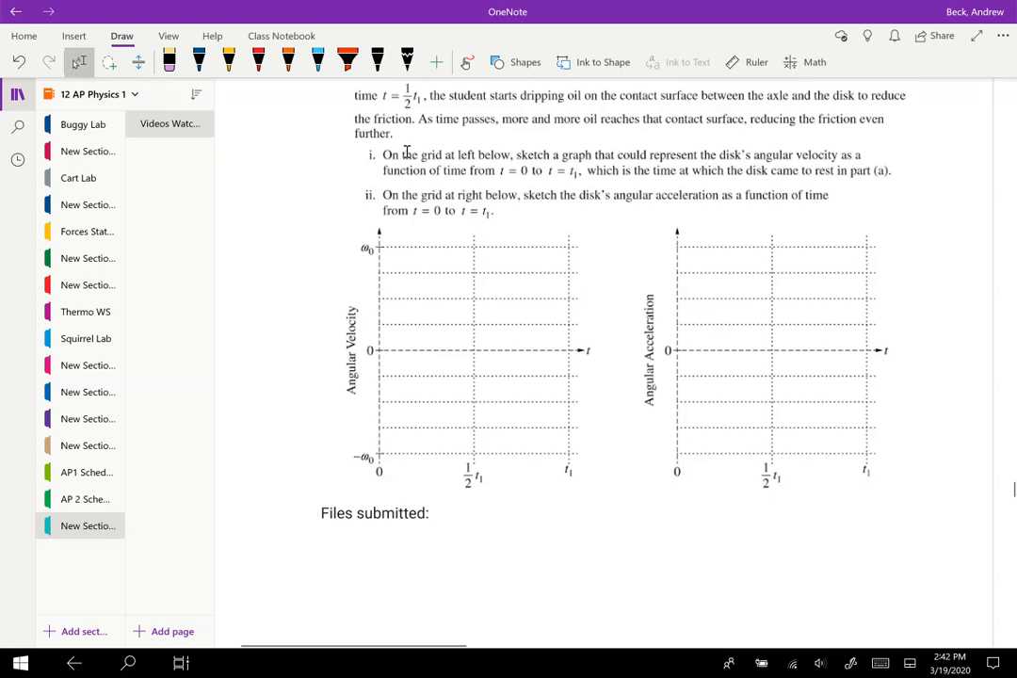
mouse_move(463, 174)
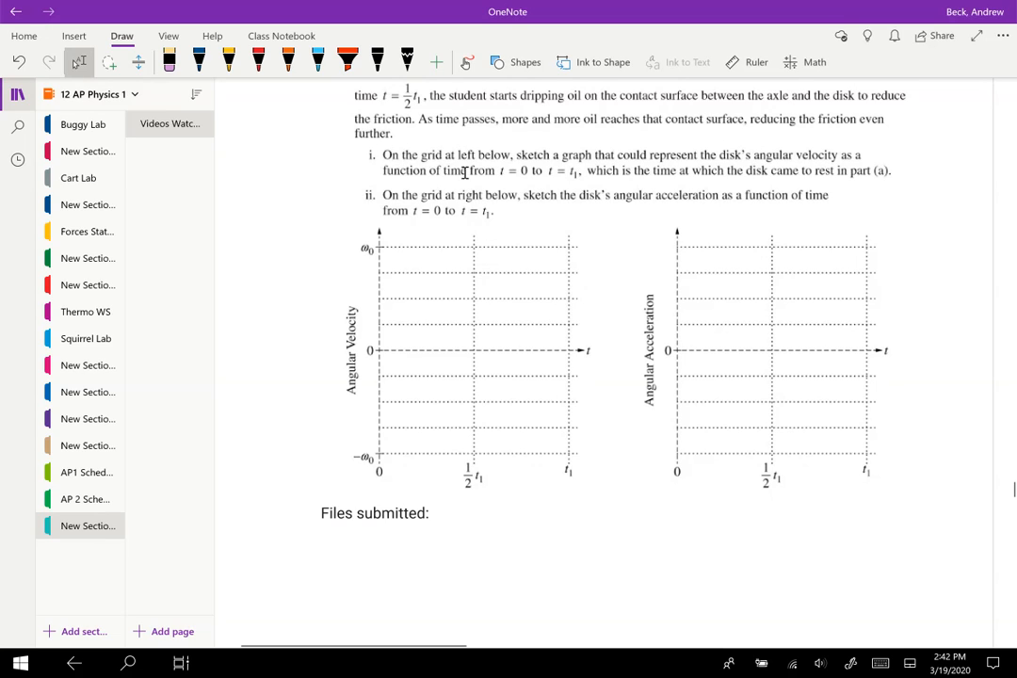
click(376, 60)
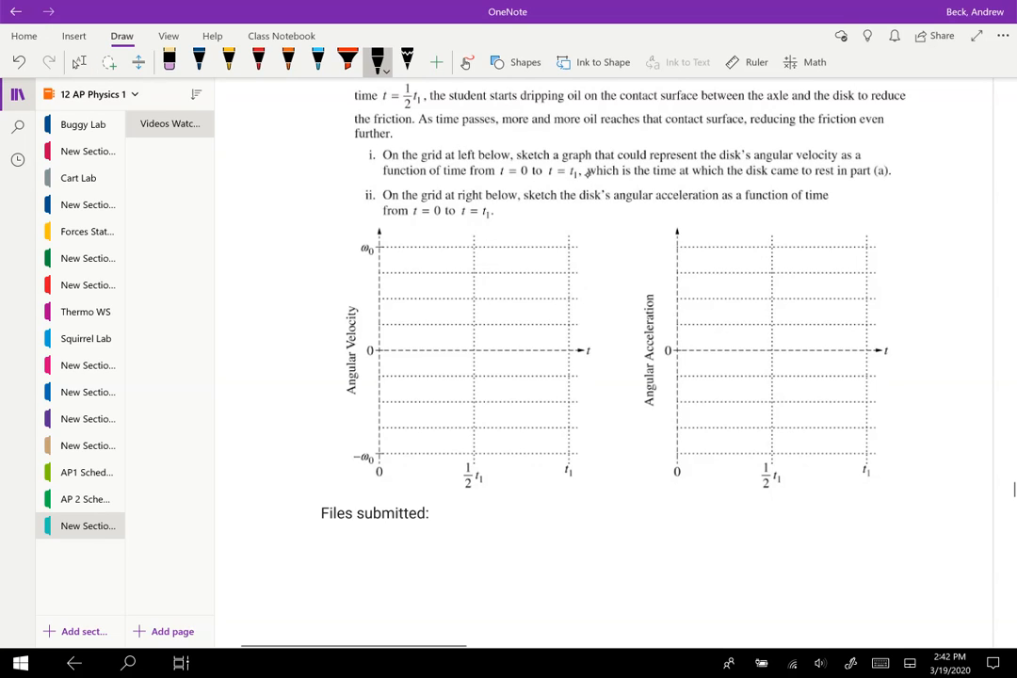
drag(631, 528, 669, 536)
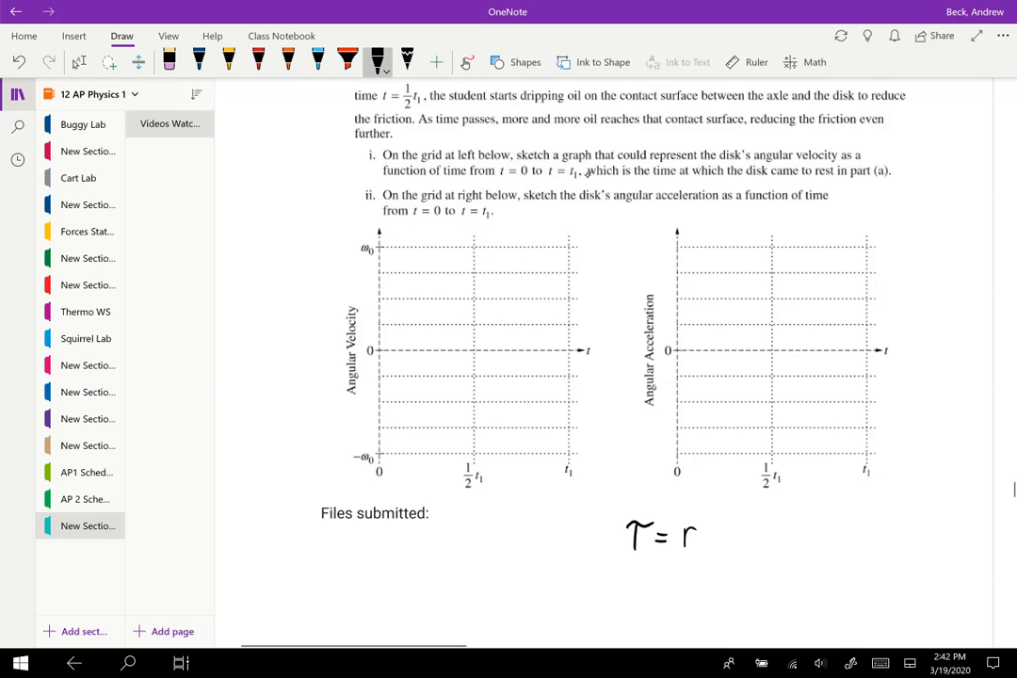
drag(706, 527, 725, 546)
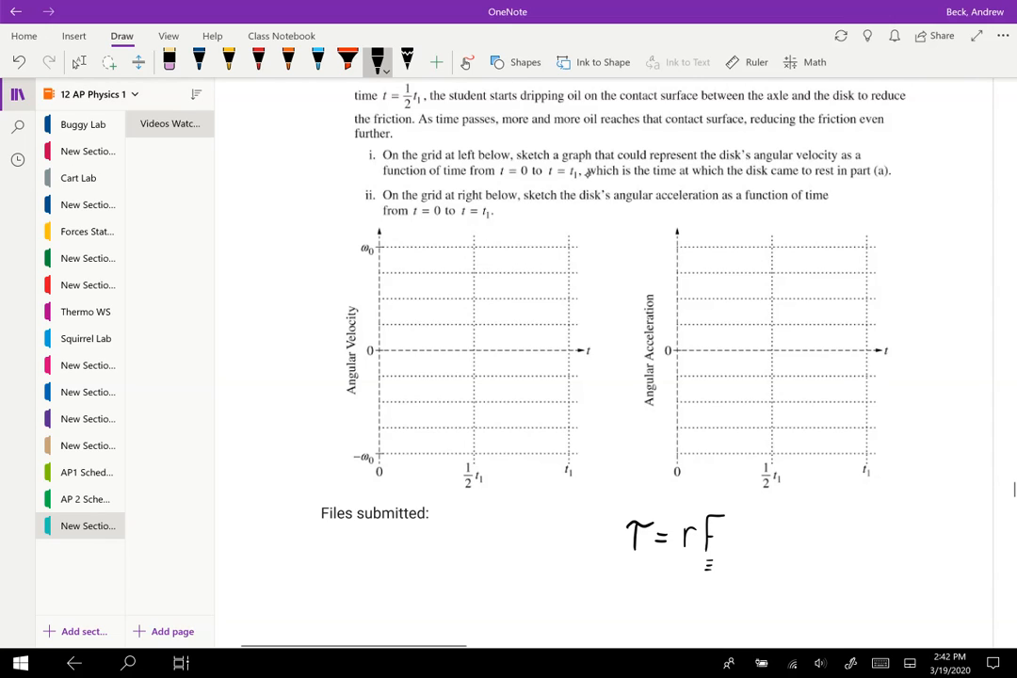
drag(751, 546, 751, 574)
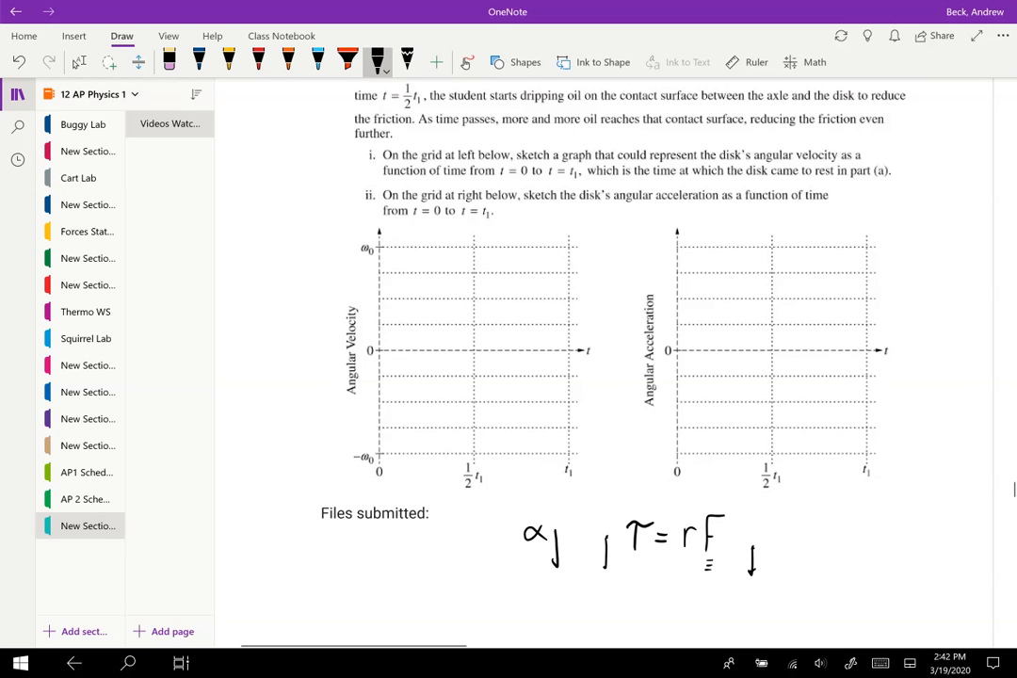
drag(676, 427, 719, 427)
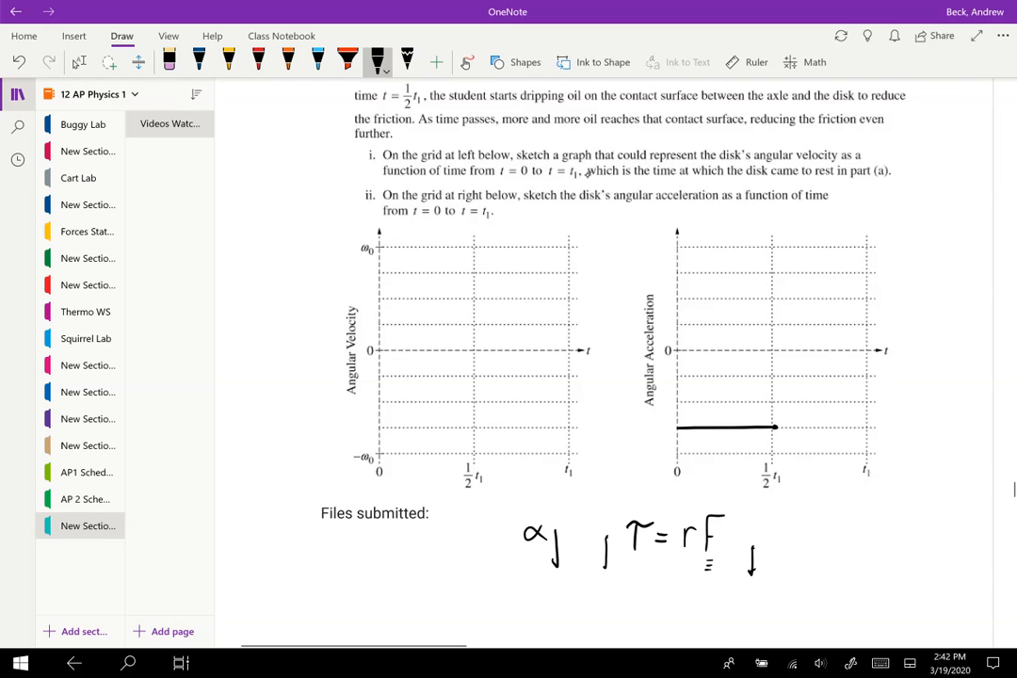
Step: Draw a flat negative acceleration line to ½t1, then a curve rising toward zero at t1
drag(772, 425, 869, 384)
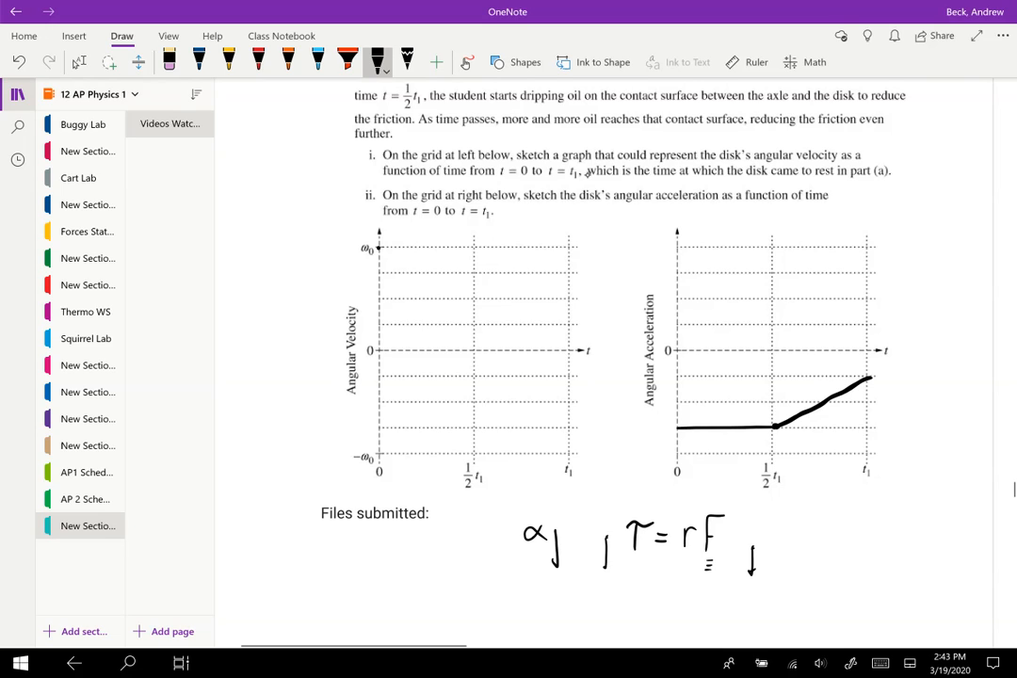
drag(373, 243, 441, 284)
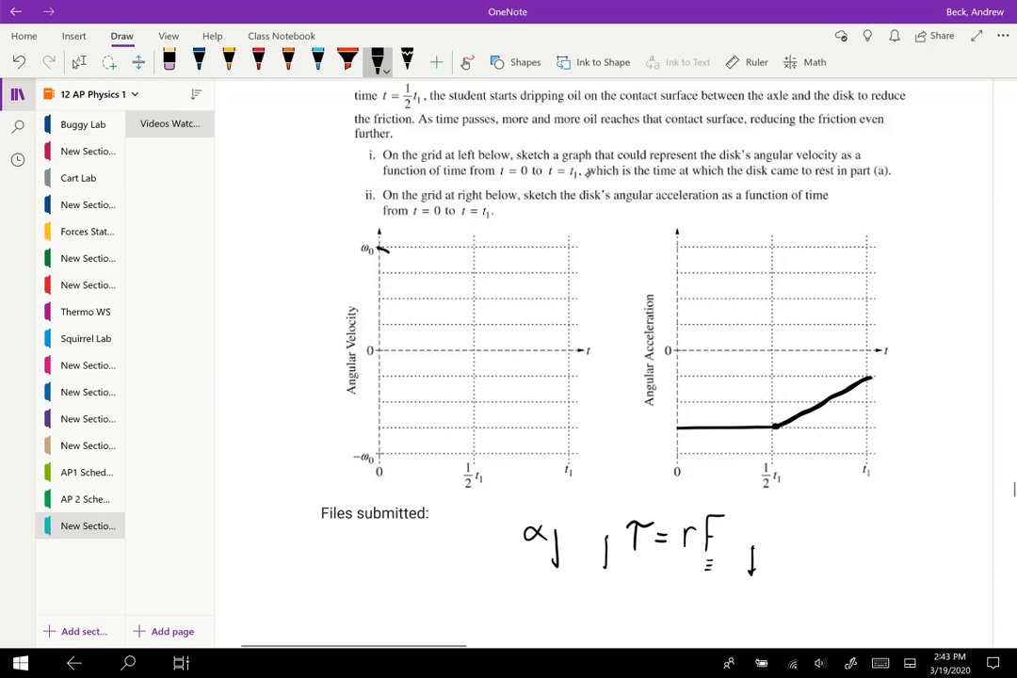
Step: Sketch velocity falling from ω0 toward ½t1 and add slope tick marks above the grids
drag(374, 247, 471, 298)
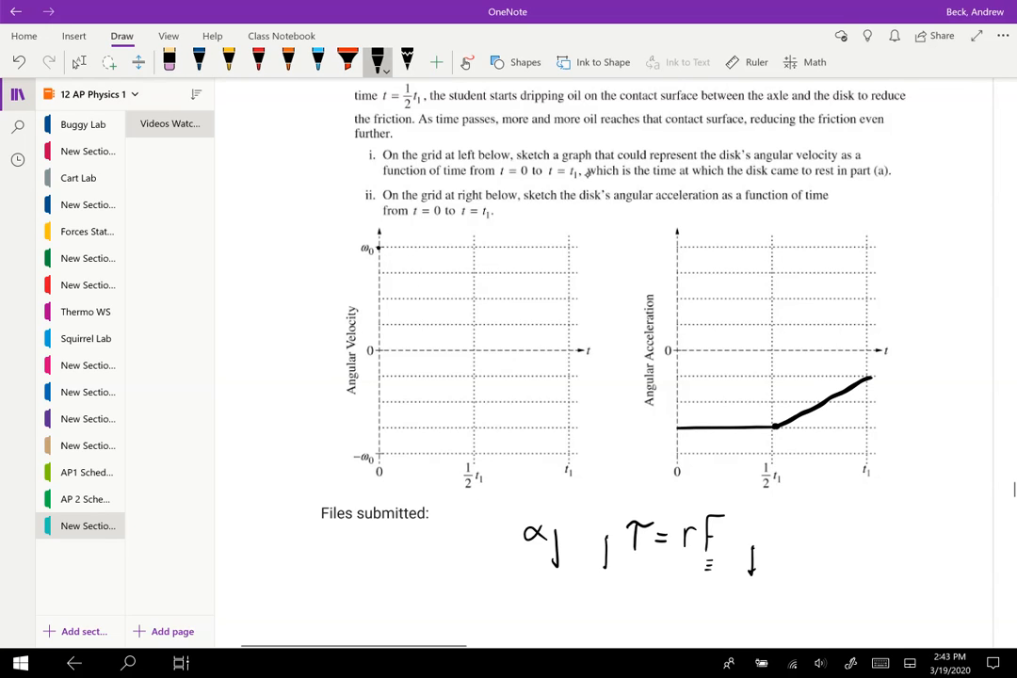
drag(369, 249, 475, 299)
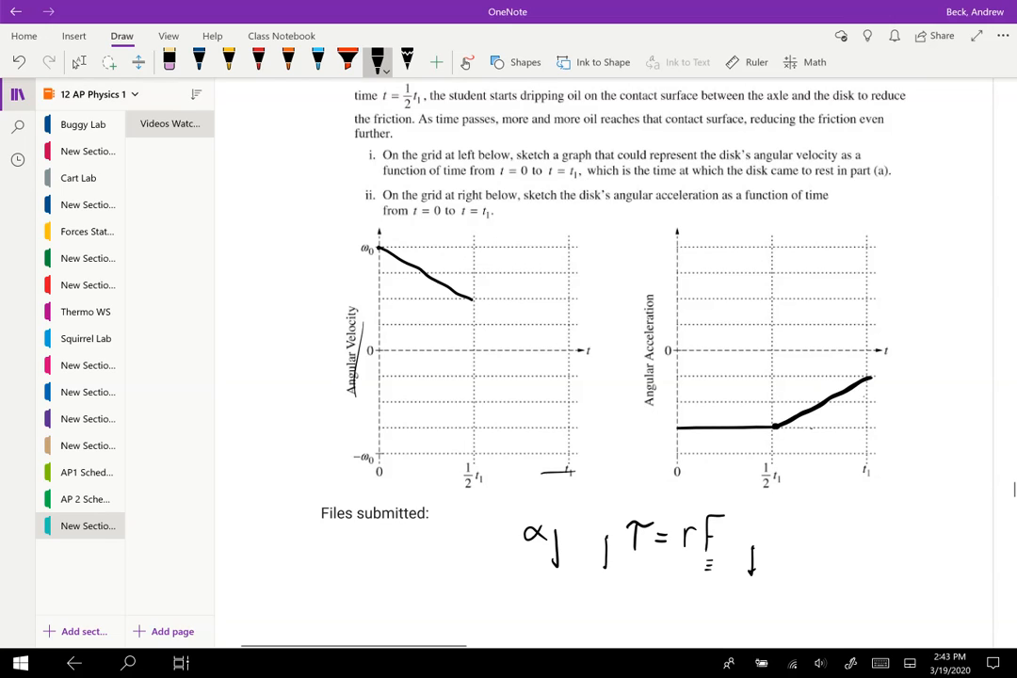
drag(597, 226, 587, 252)
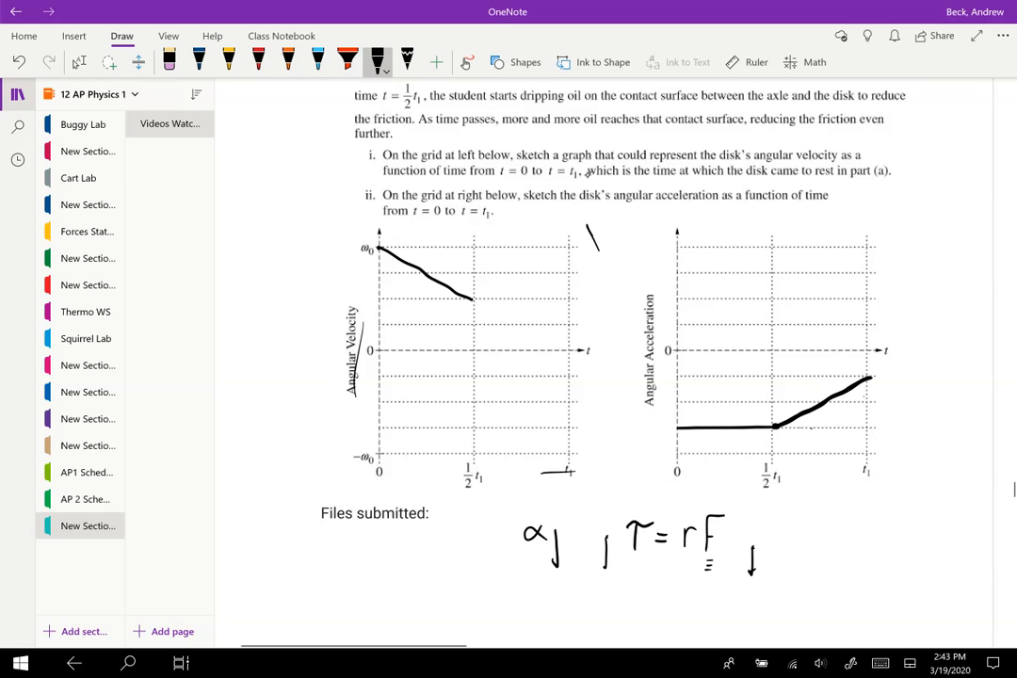
drag(588, 234, 612, 255)
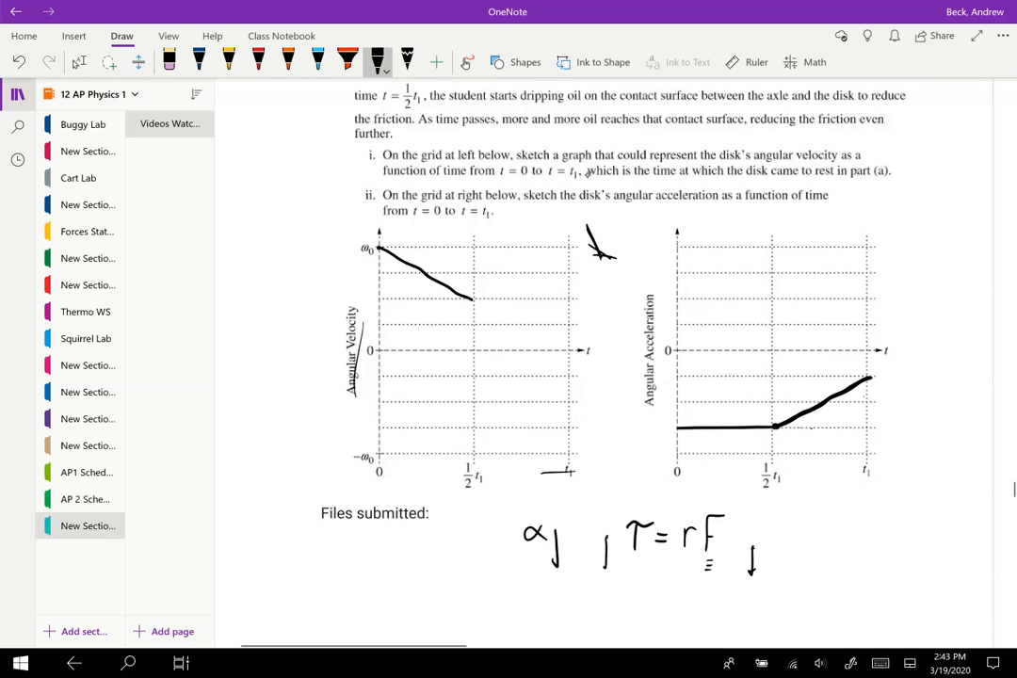
drag(588, 273, 626, 255)
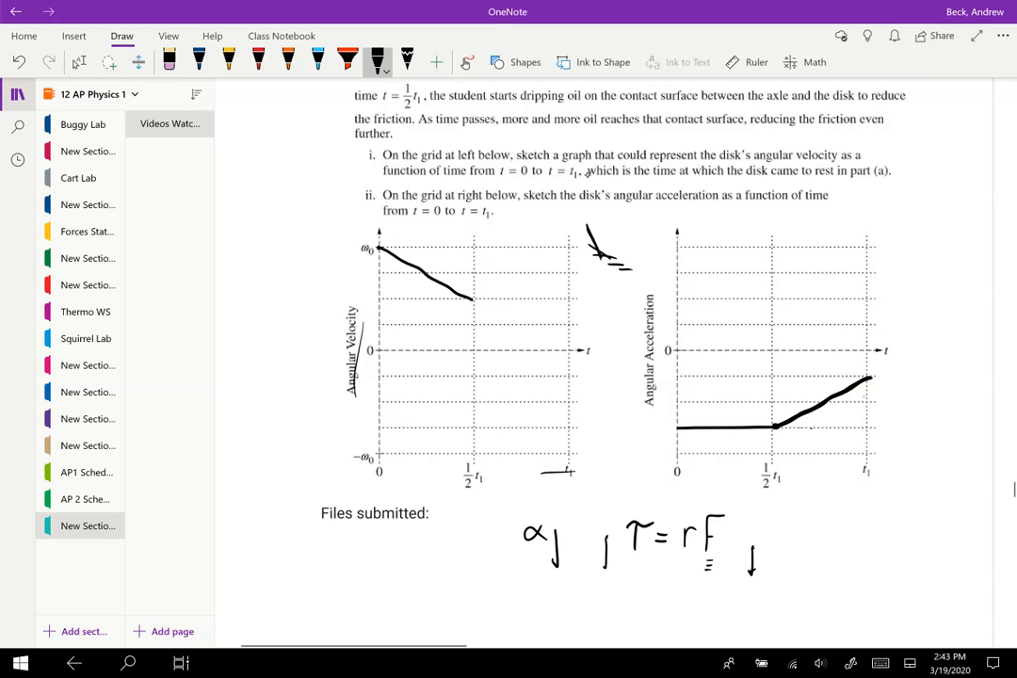
drag(461, 305, 488, 298)
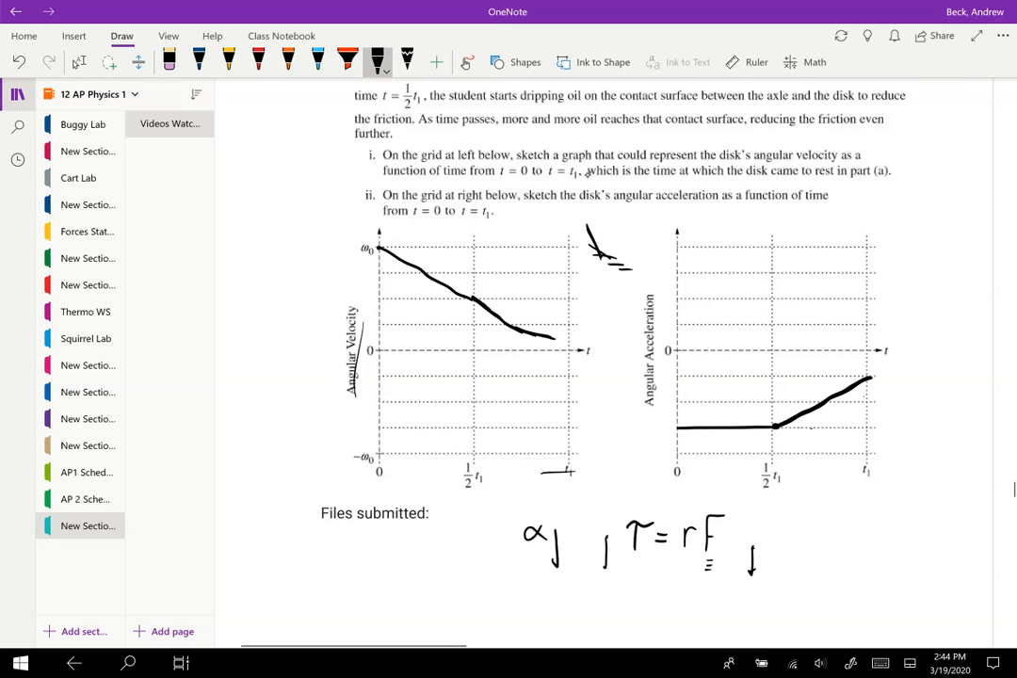
Step: Ink a second, steeper downward curve beside the angular velocity grid
drag(542, 337, 574, 341)
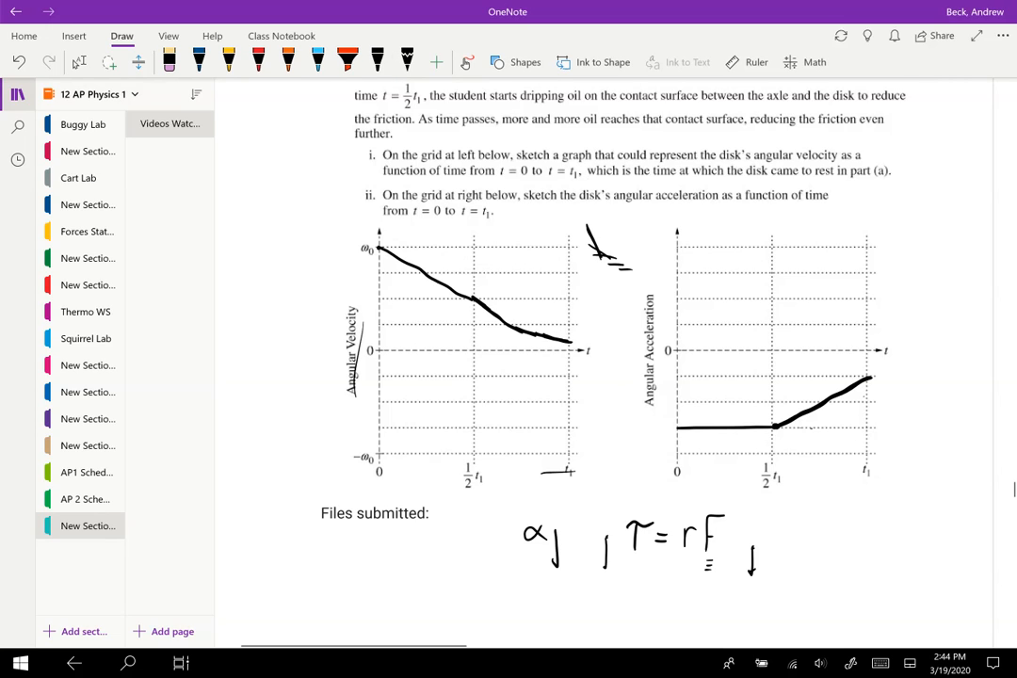
drag(588, 311, 625, 339)
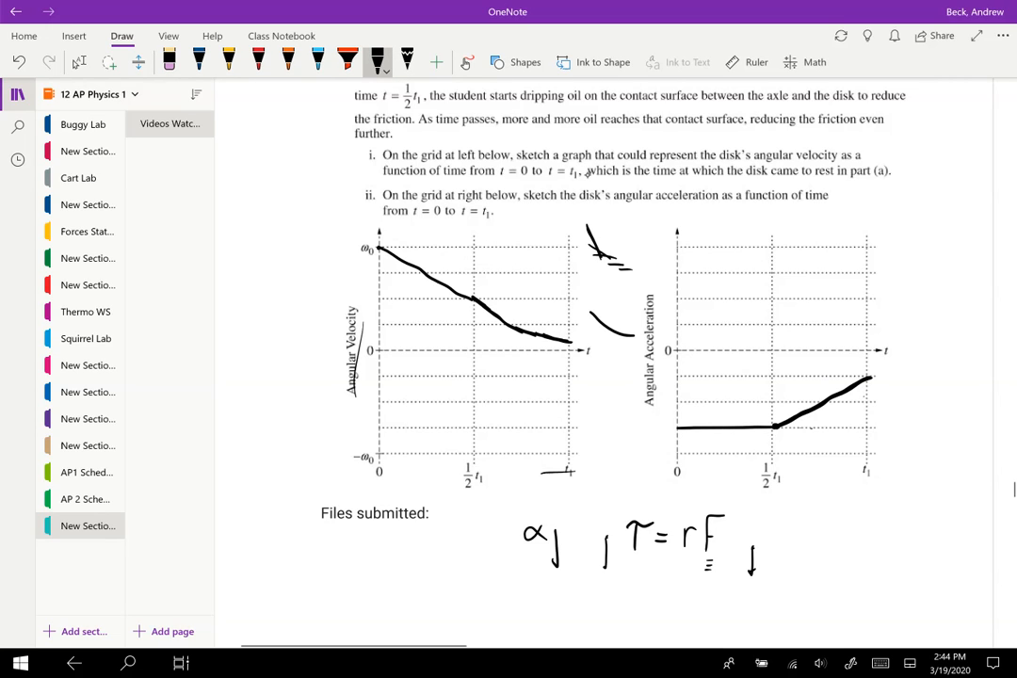
drag(554, 252, 591, 311)
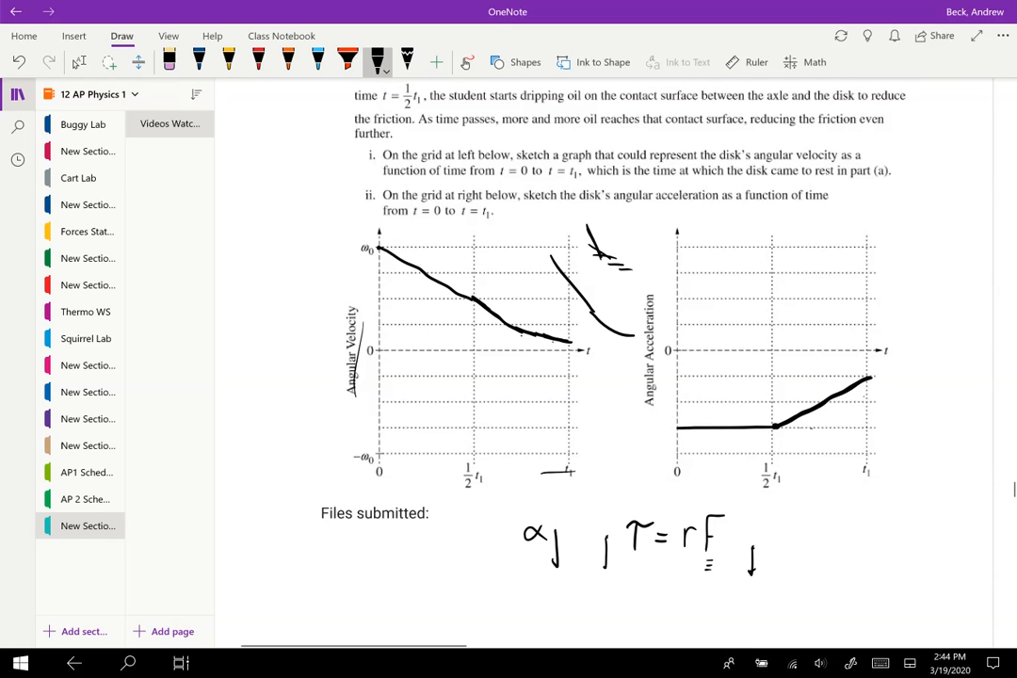
Step: Scroll down to bring Question d into view
scroll(down, 3)
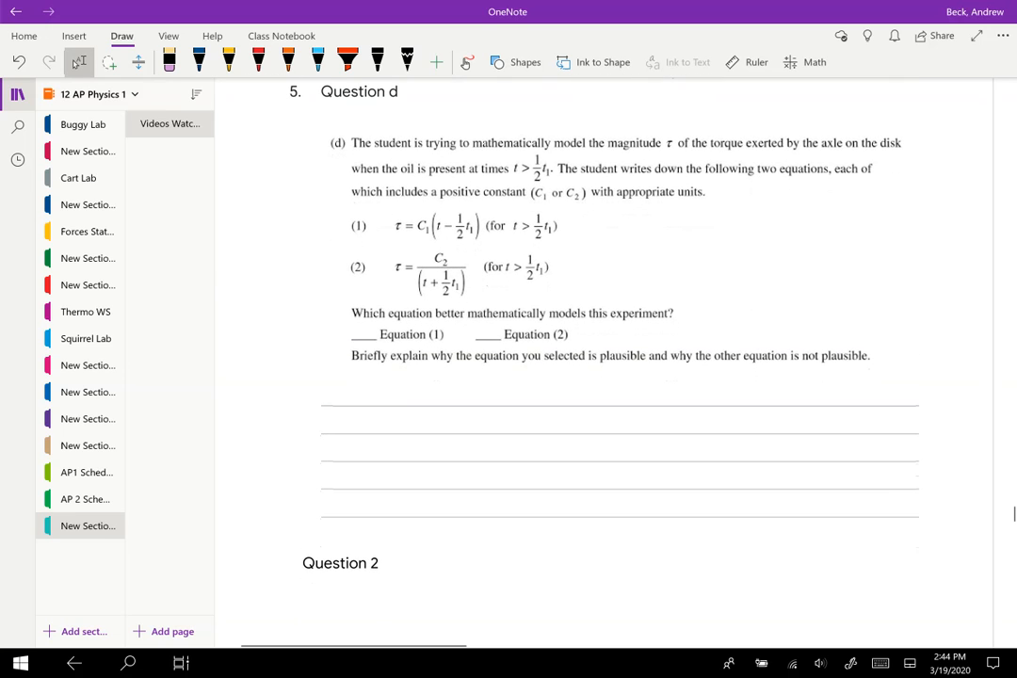
mouse_move(556, 123)
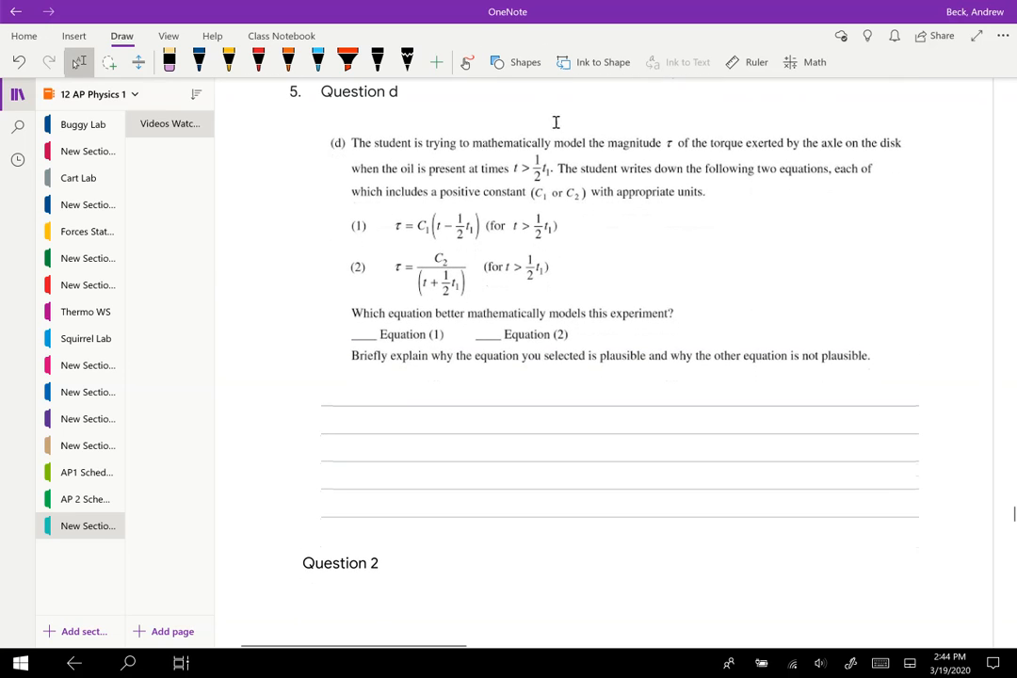
mouse_move(508, 179)
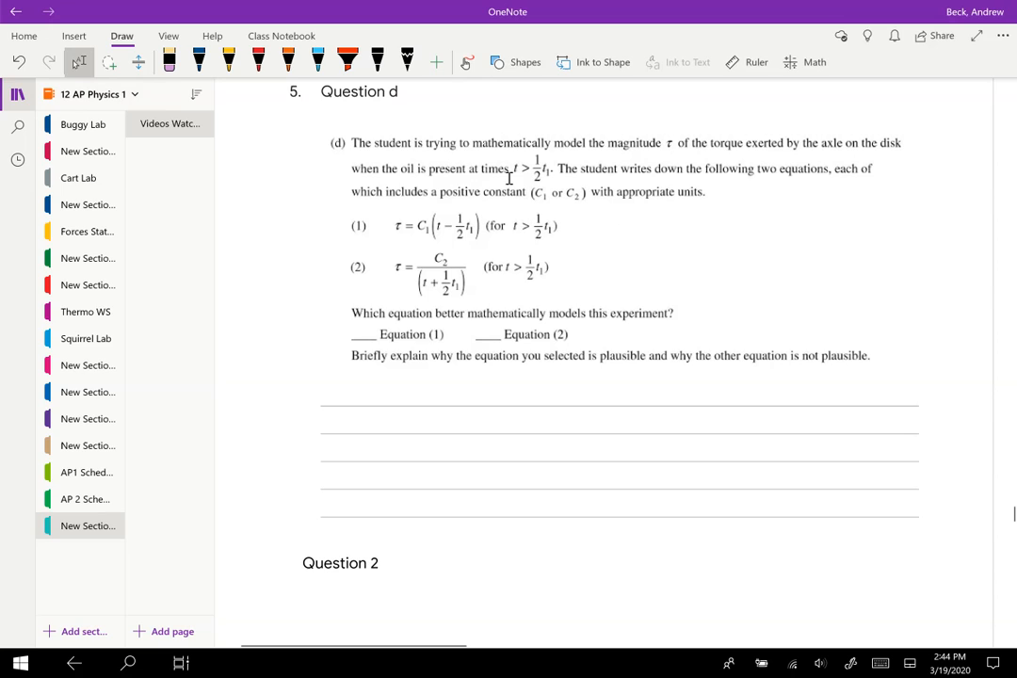
mouse_move(614, 226)
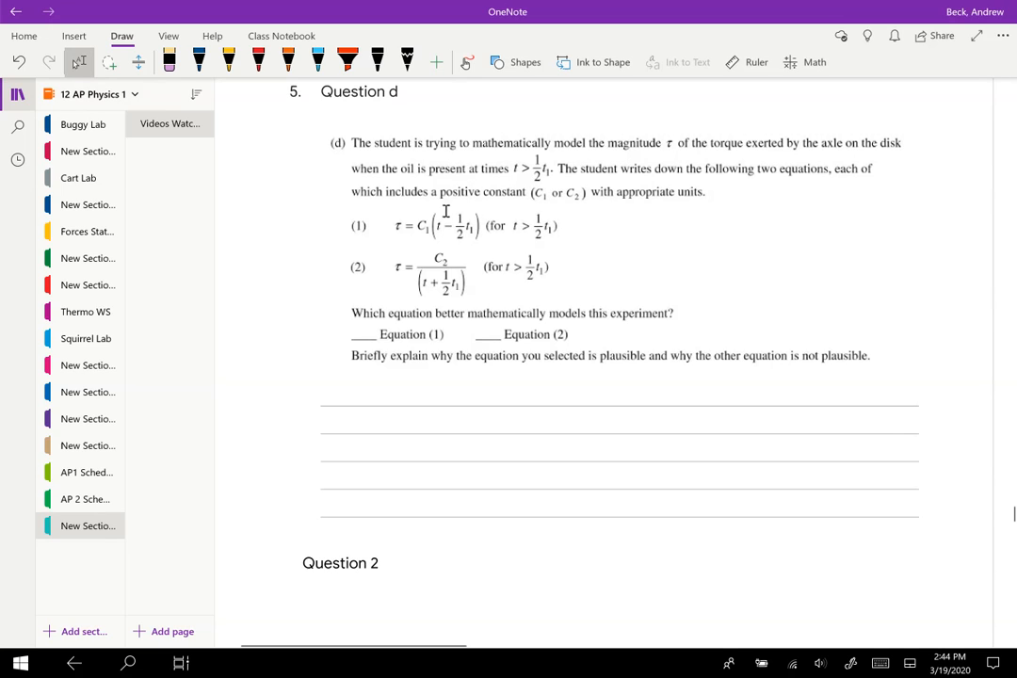
mouse_move(406, 203)
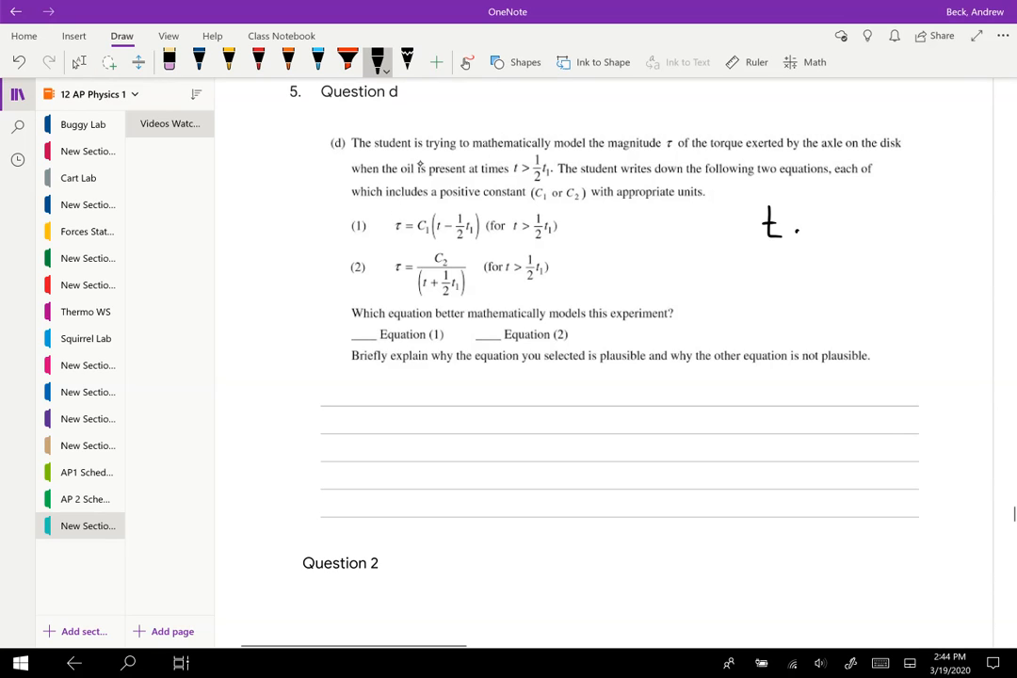
Step: Write t↑ α↓ τ↓ f↓ beside the equations and cross out equation (1)
drag(795, 235, 794, 198)
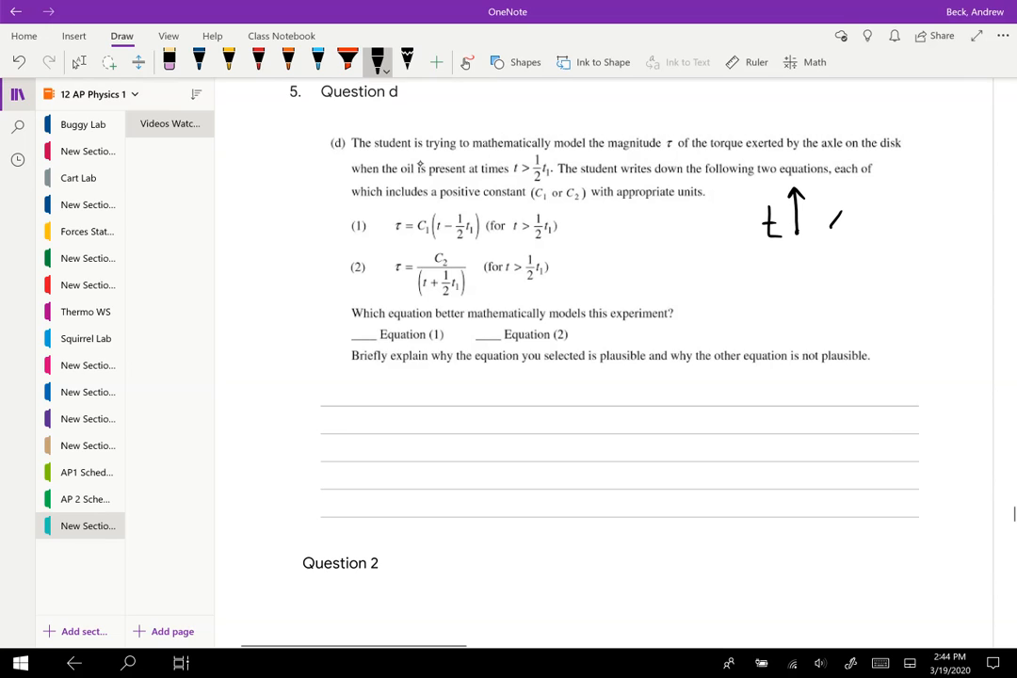
drag(825, 222, 856, 241)
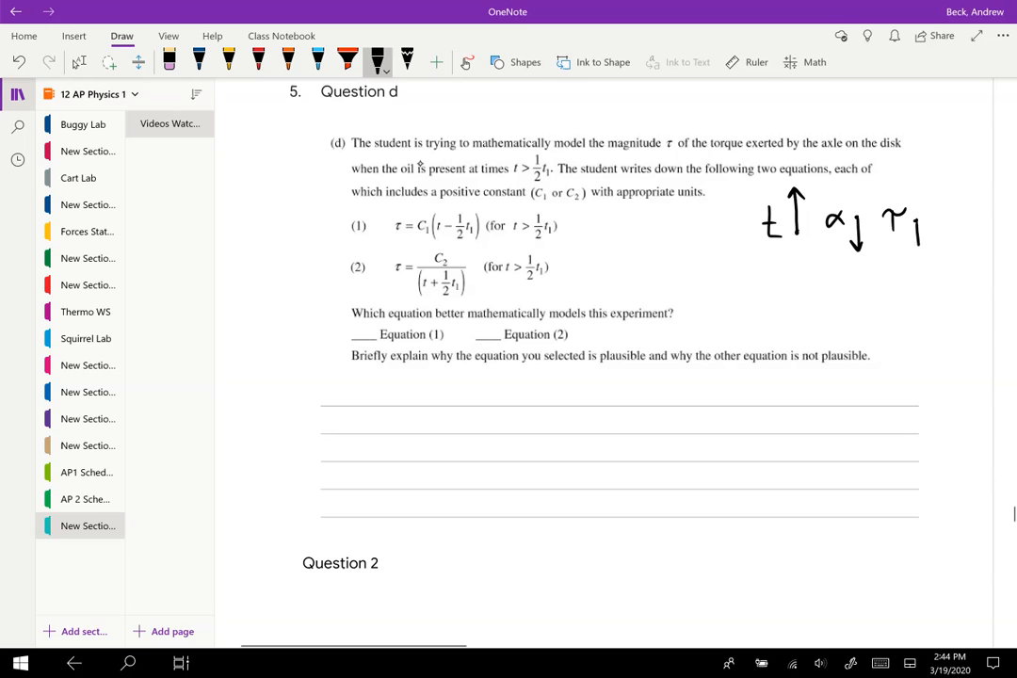
drag(919, 222, 922, 260)
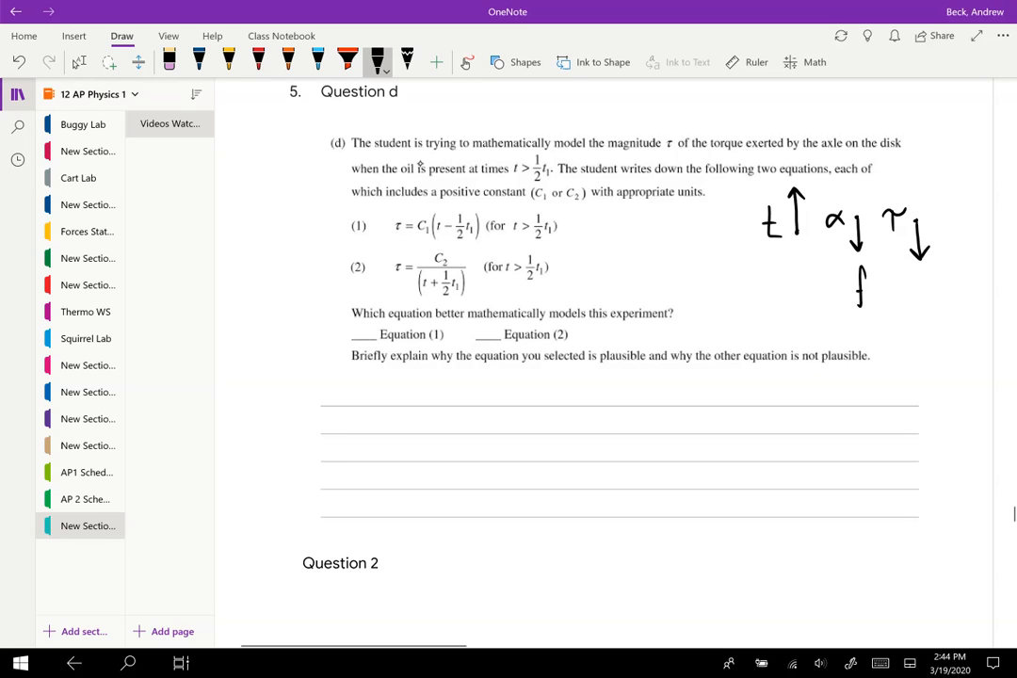
drag(870, 279, 869, 301)
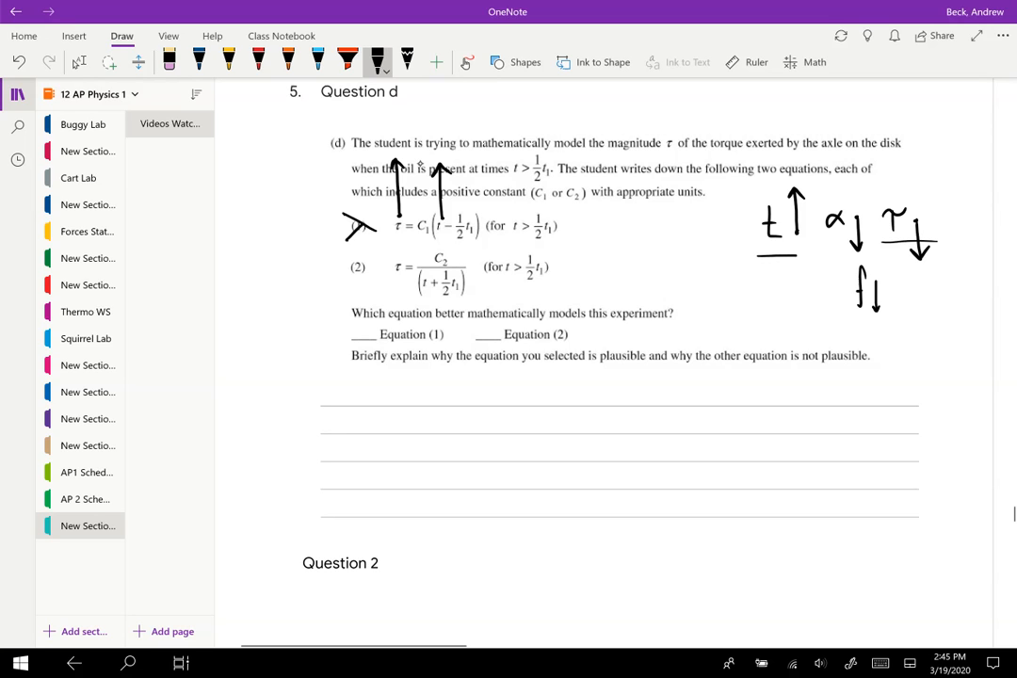
Step: Box equation (2)'s fraction, tick Equation (2), and write "As time increases, torque"
scroll(down, 3)
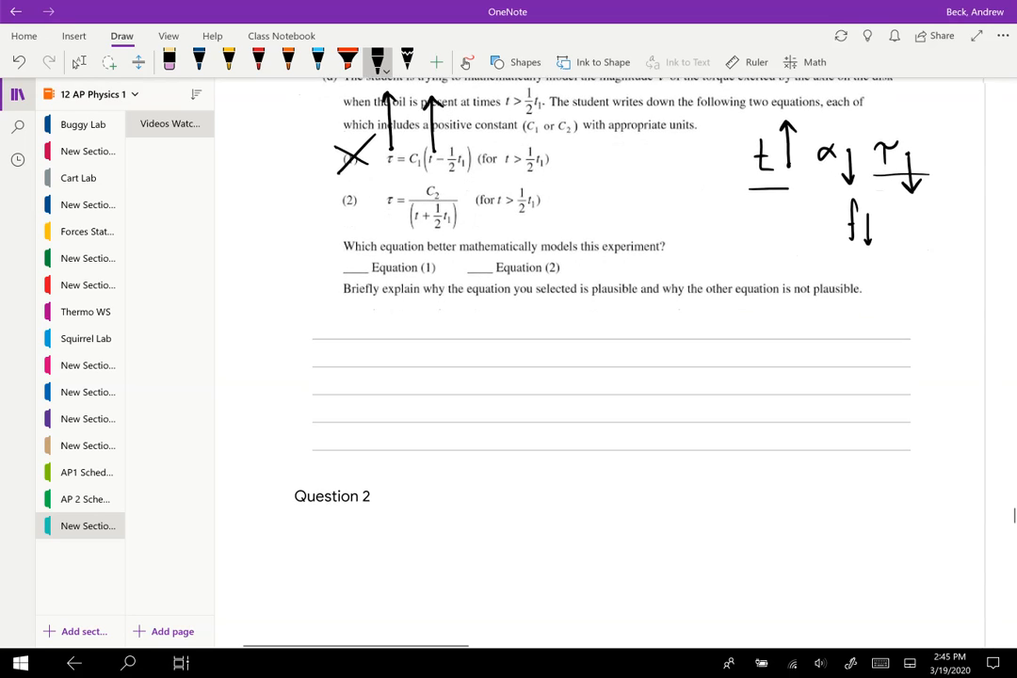
drag(411, 181, 411, 219)
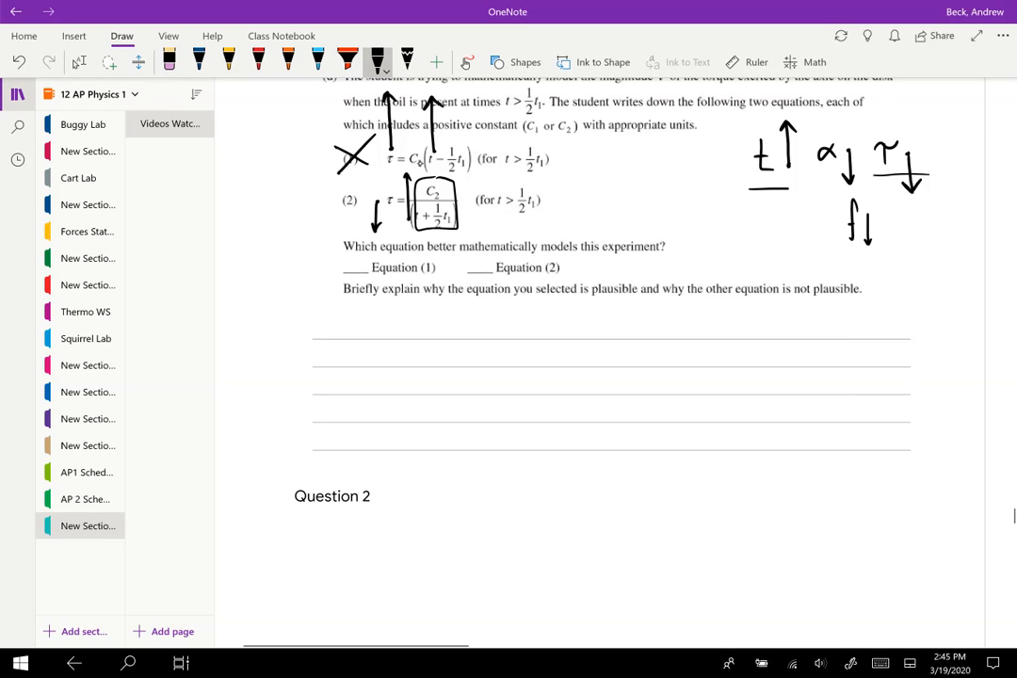
drag(471, 268, 490, 243)
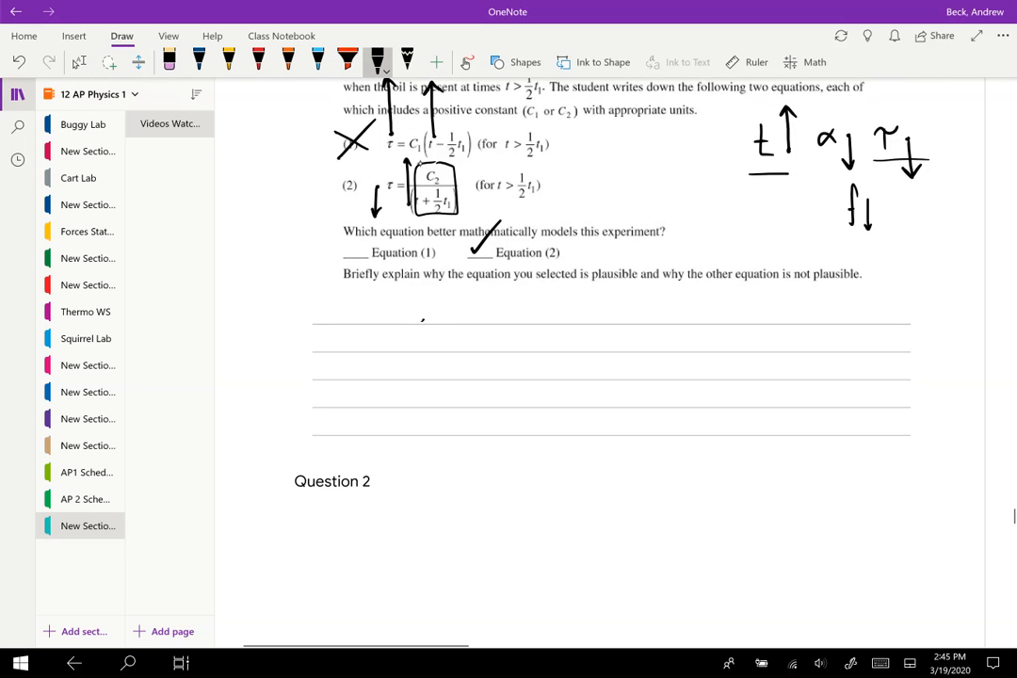
drag(418, 309, 490, 309)
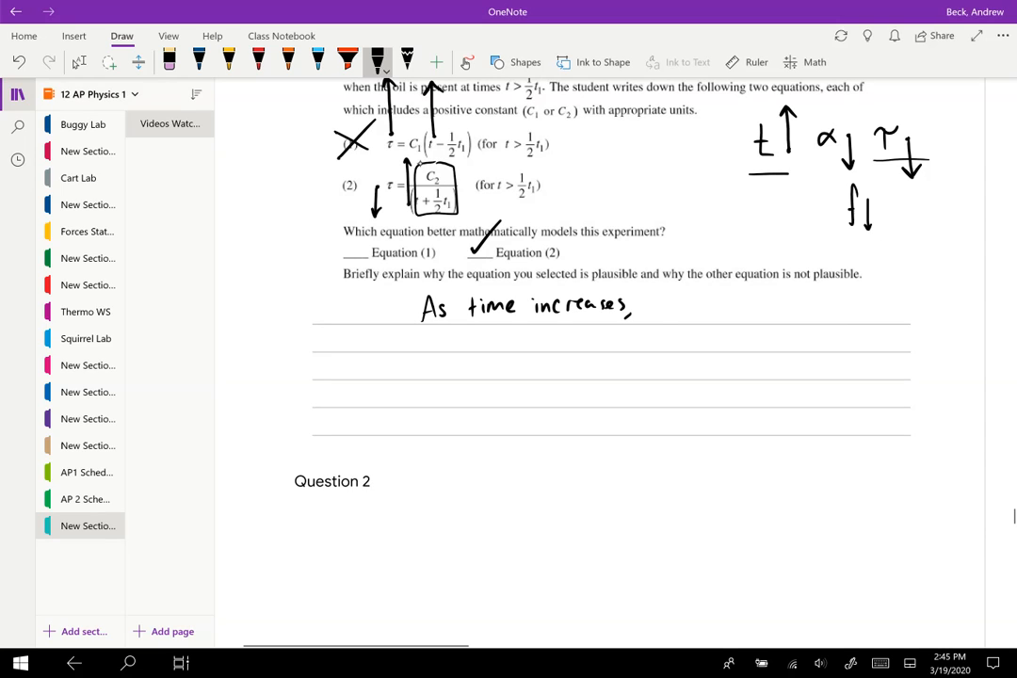
drag(659, 309, 738, 320)
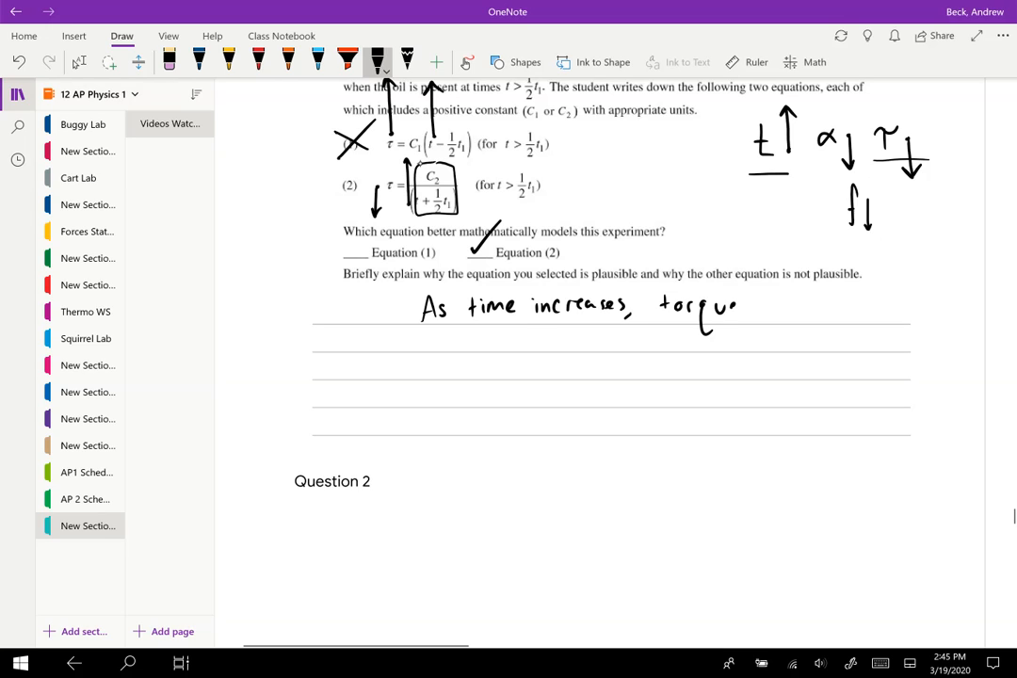